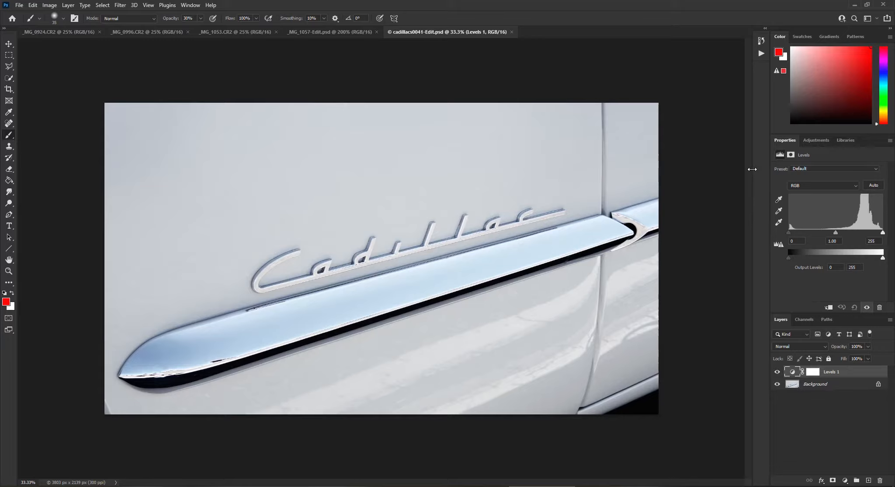
mouse_move(48, 28)
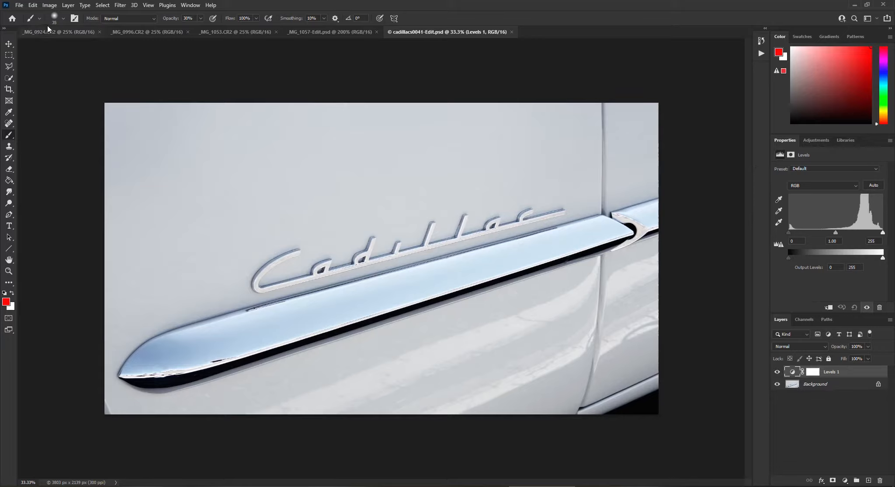
- Open Save As, review its format list keeping Photoshop format, and cancel without saving
left_click(19, 5)
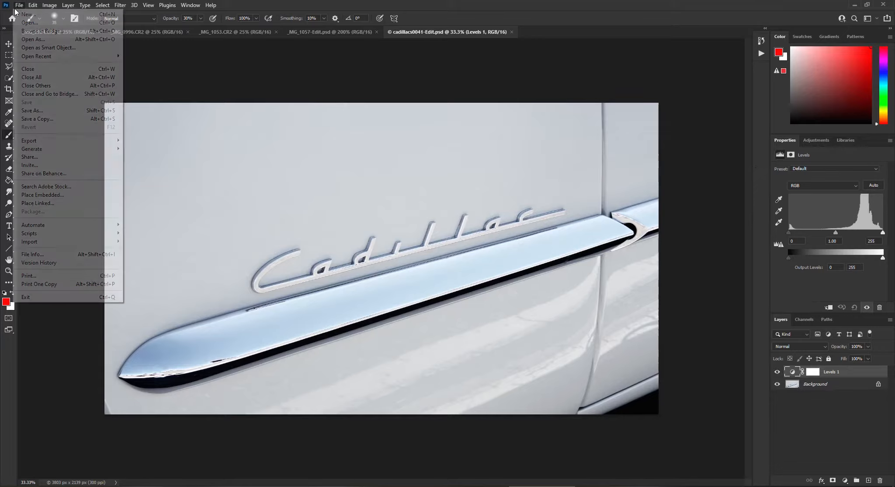
left_click(32, 111)
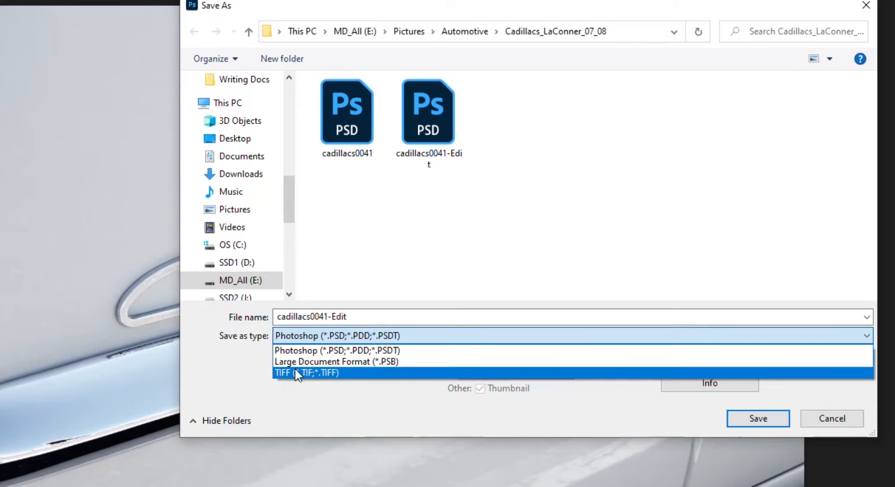
mouse_move(322, 350)
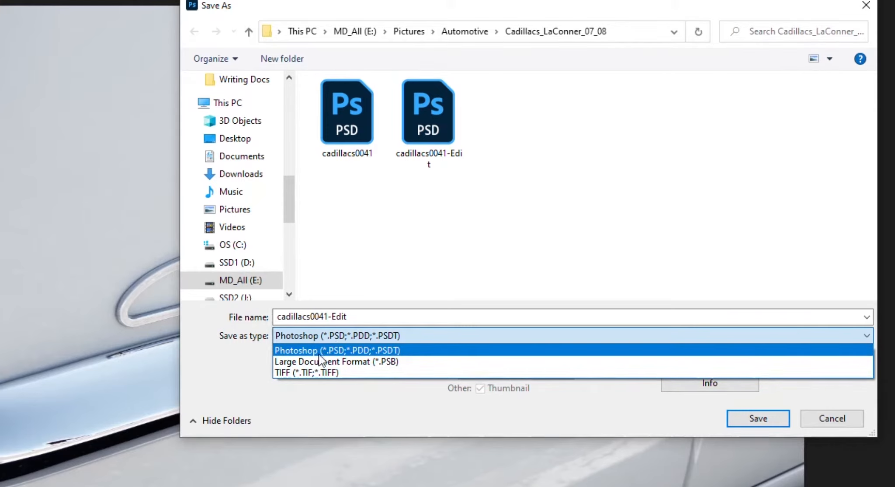
left_click(338, 350)
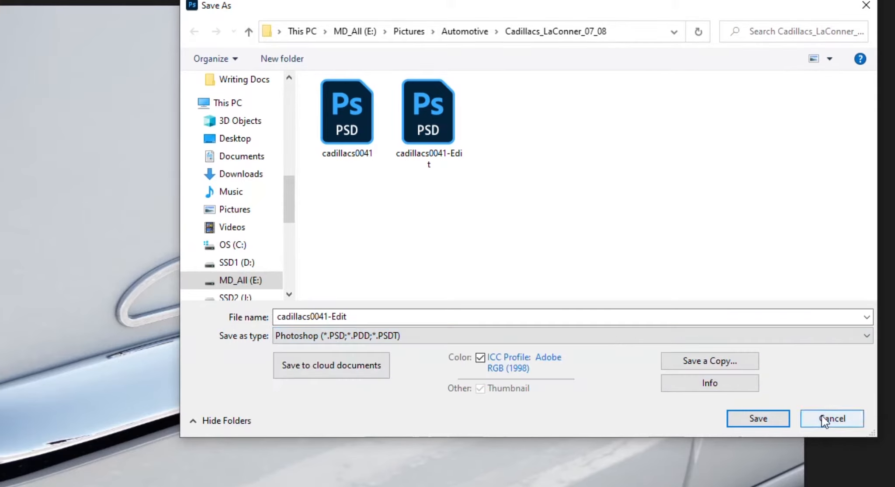
left_click(832, 419)
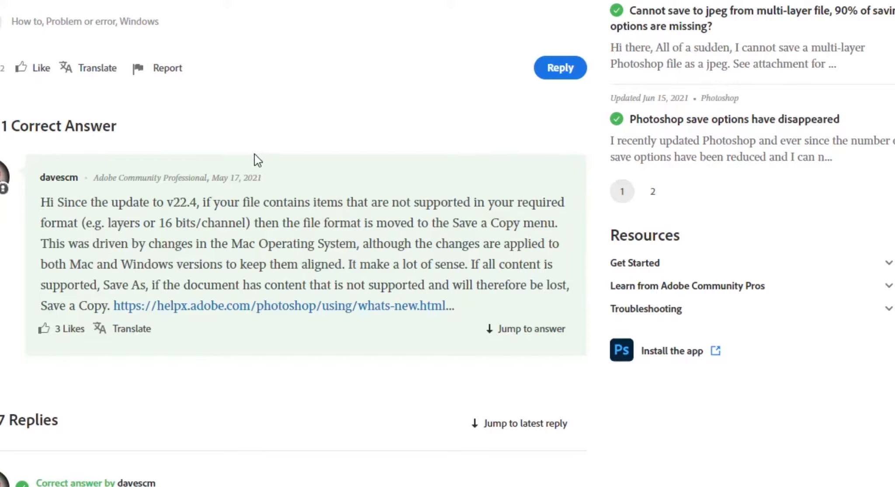
mouse_move(144, 244)
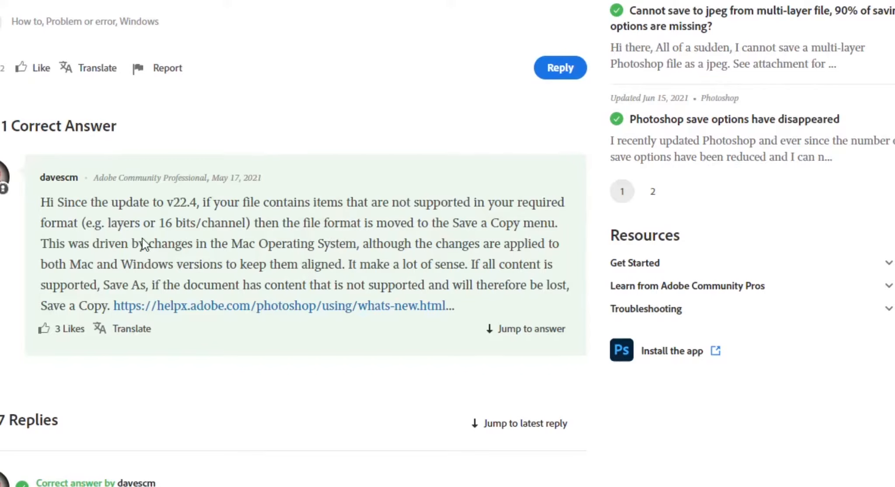
mouse_move(142, 268)
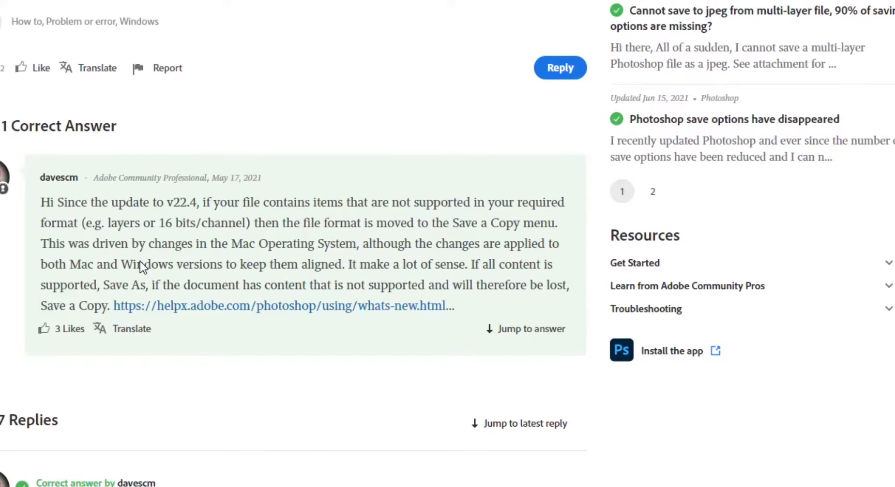
mouse_move(215, 253)
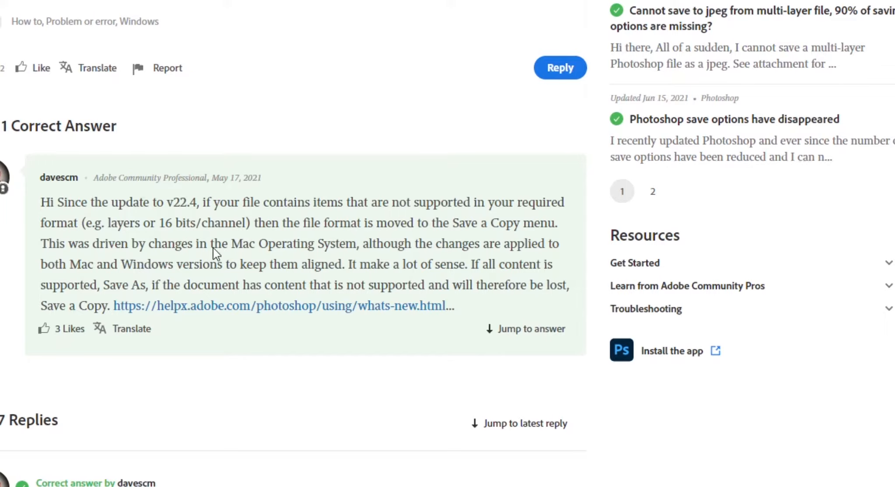
- Highlight the answer's phrases about Mac Operating System changes and both Mac and Windows versions
double_click(171, 243)
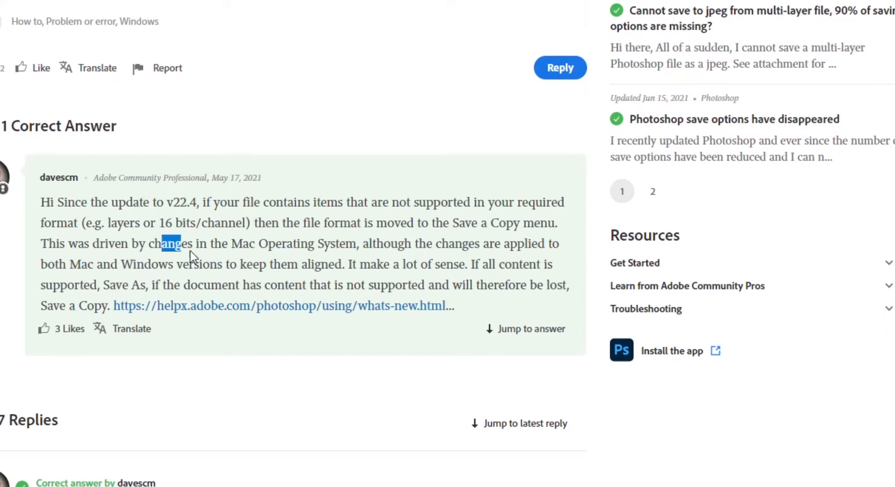
left_click_drag(171, 243, 357, 243)
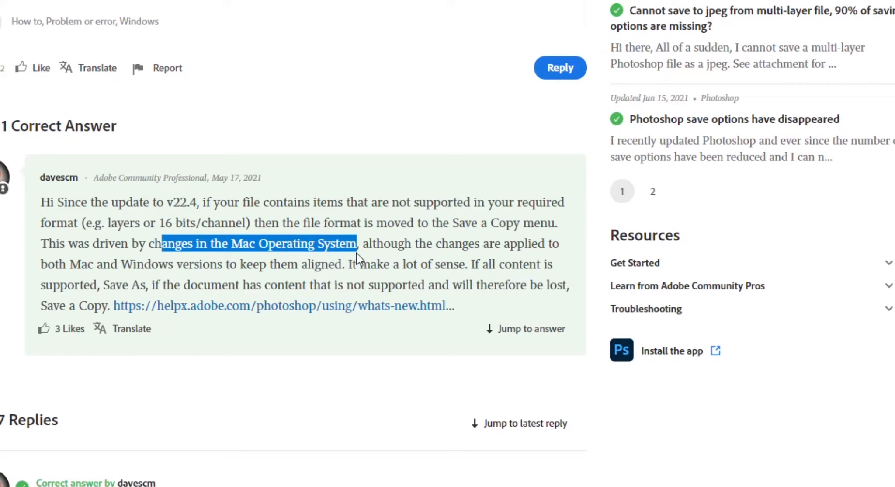
mouse_move(251, 271)
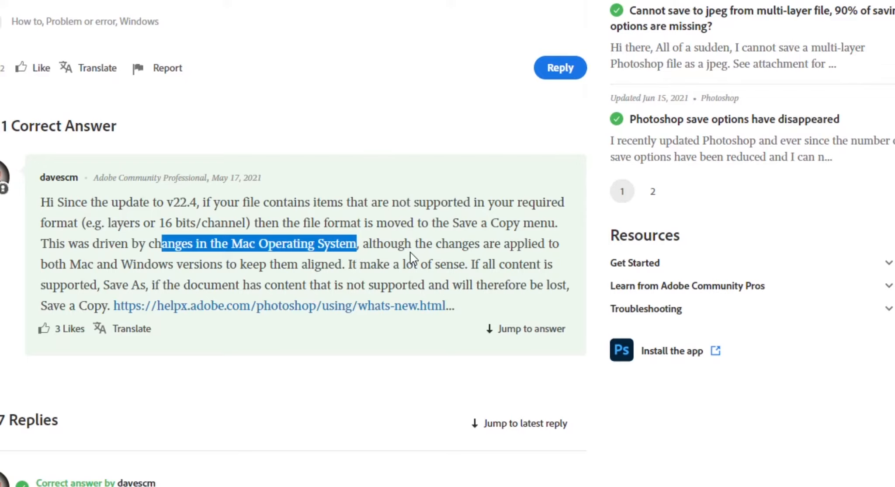
left_click(45, 273)
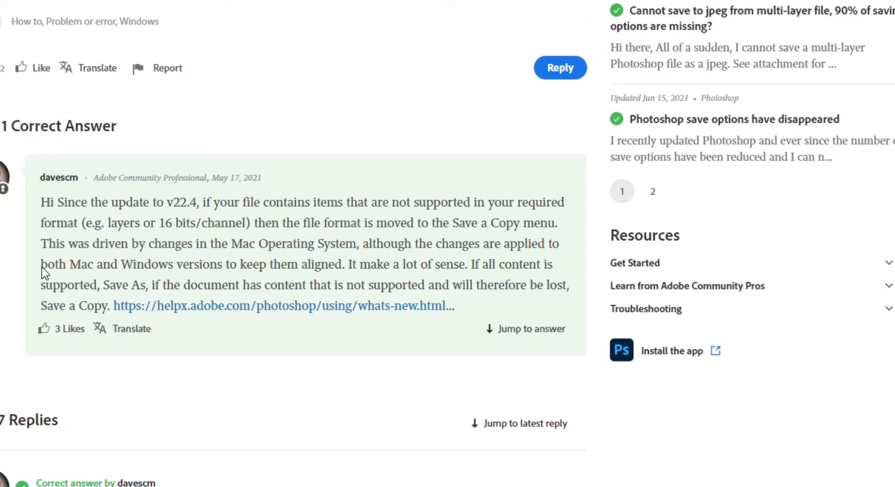
left_click_drag(39, 264, 235, 263)
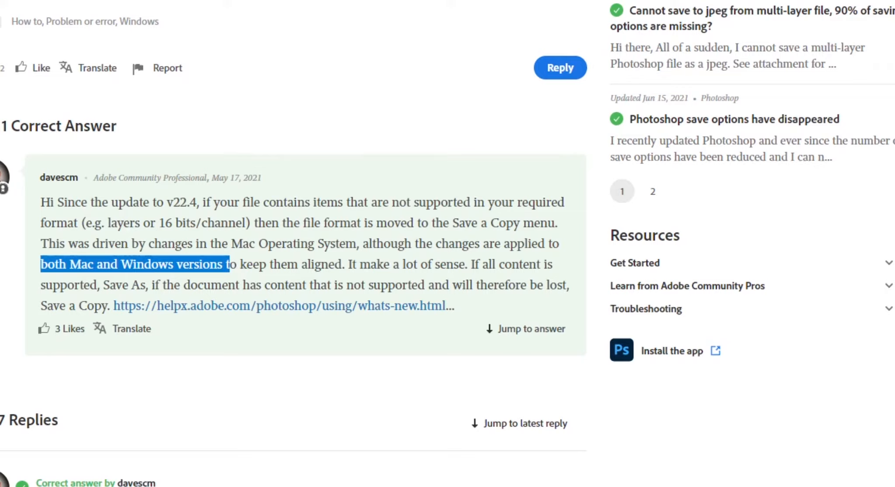
left_click(19, 5)
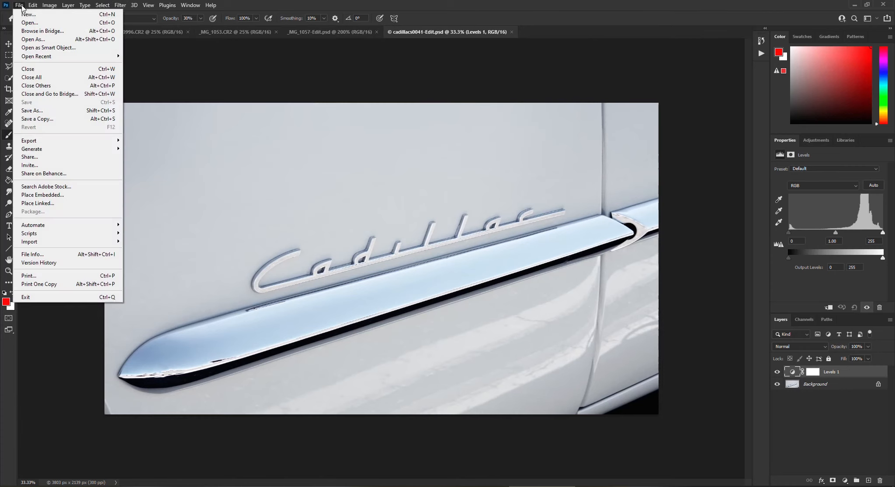
mouse_move(32, 110)
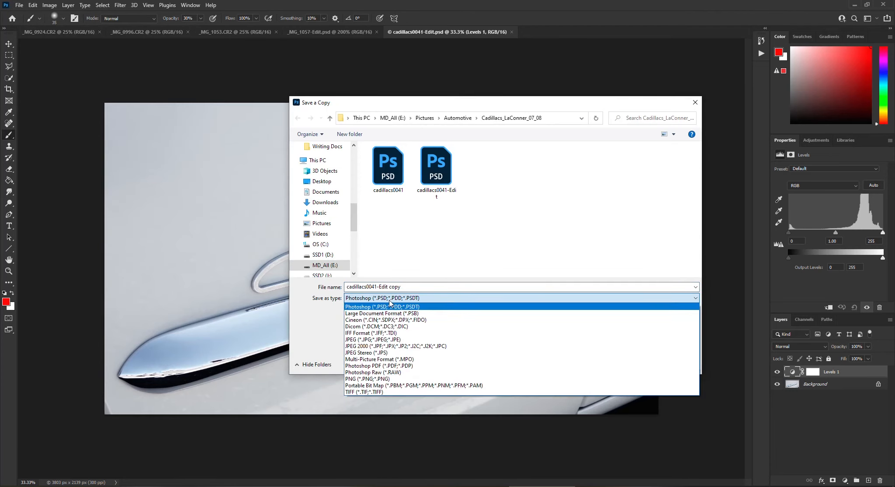
mouse_move(388, 340)
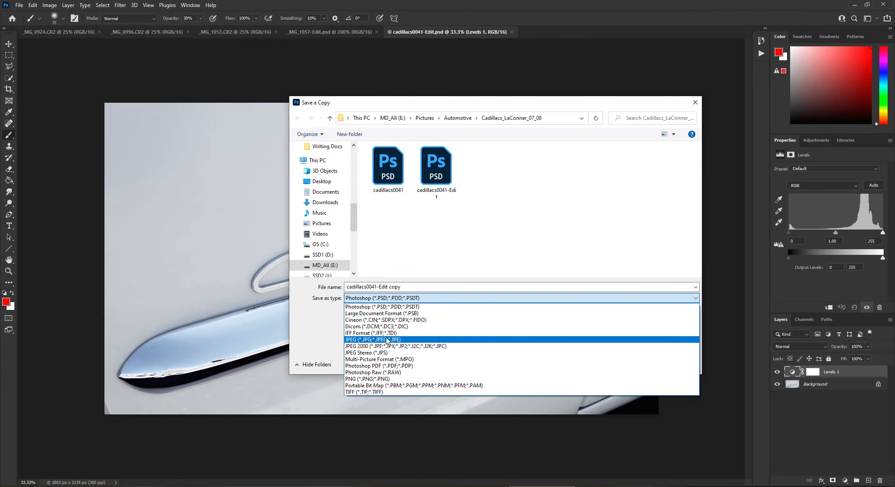
- Close the Save a Copy format list after showing JPEG, cancel, and reopen the File menu
left_click(382, 297)
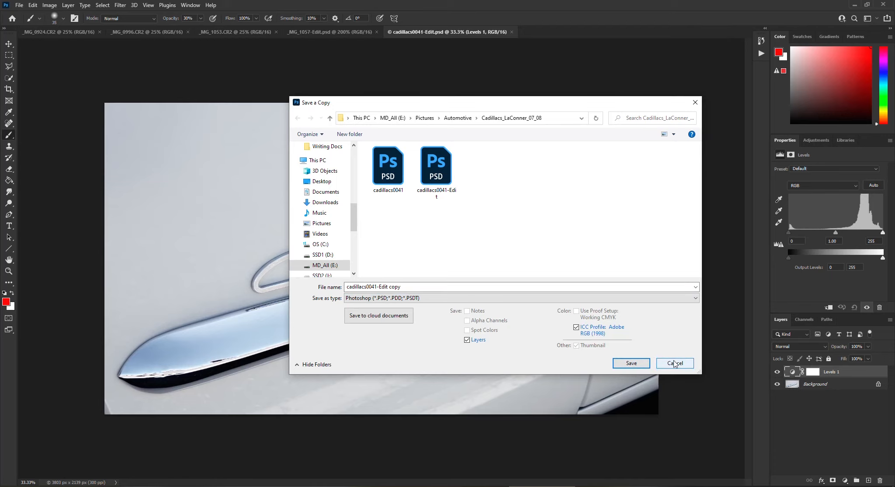
left_click(675, 364)
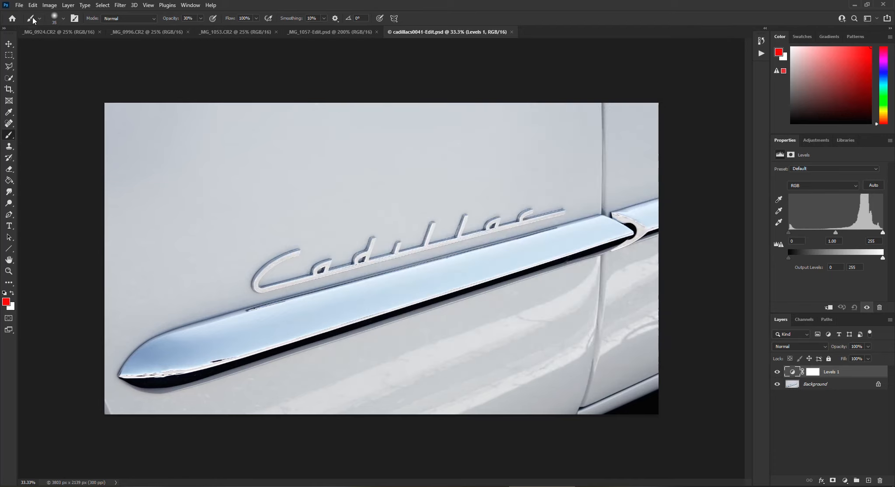
left_click(19, 6)
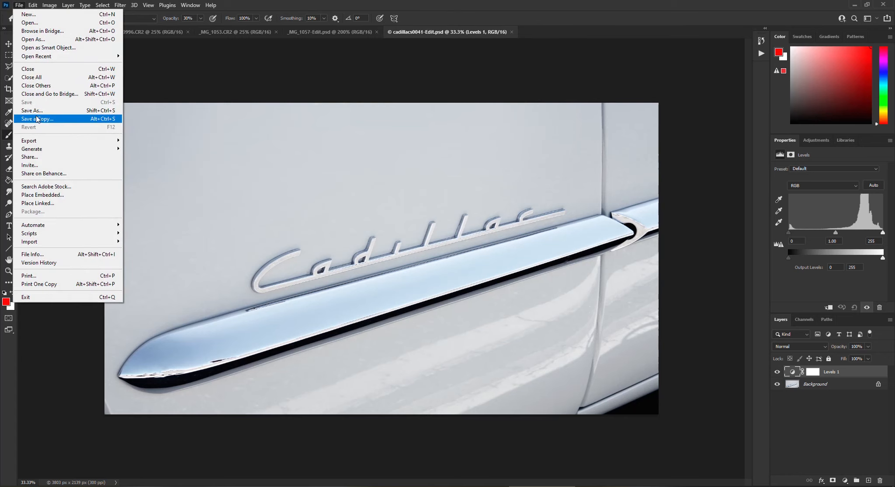